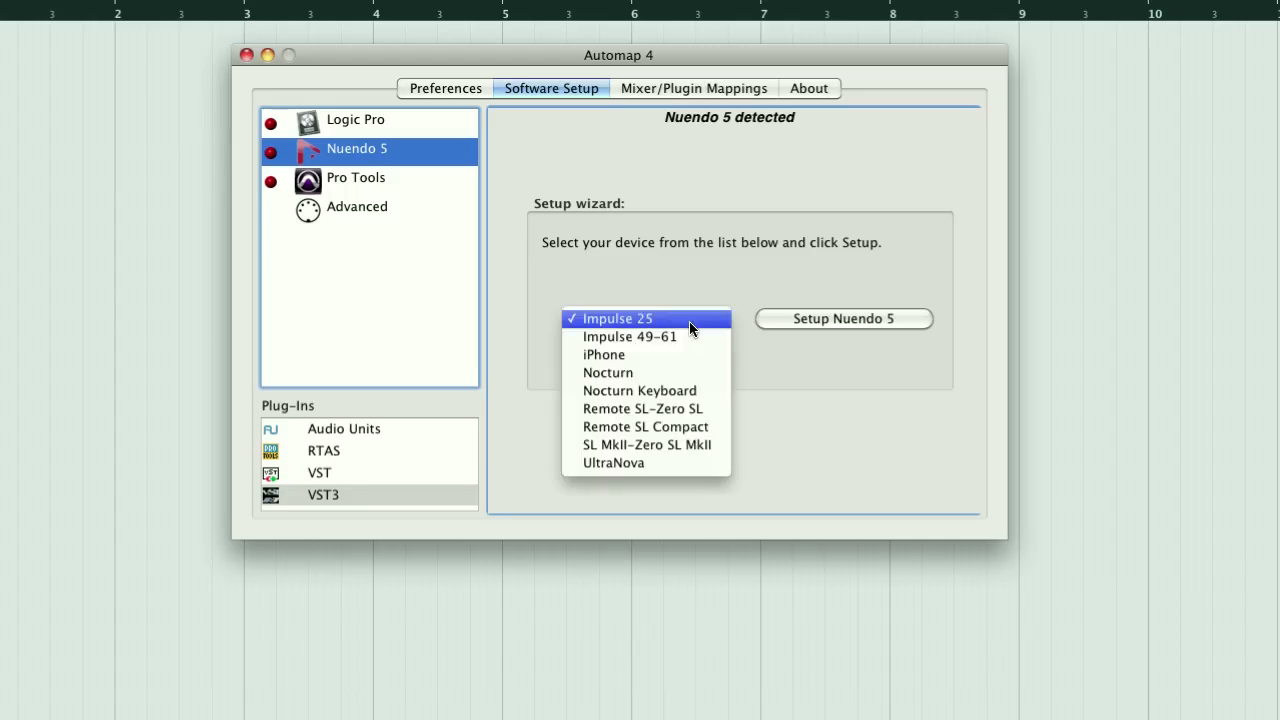
Step: Run the Nuendo 5 setup for Impulse 25, skipping automatic plug-in enabling, and show the VST plug-in list
left_click(616, 318)
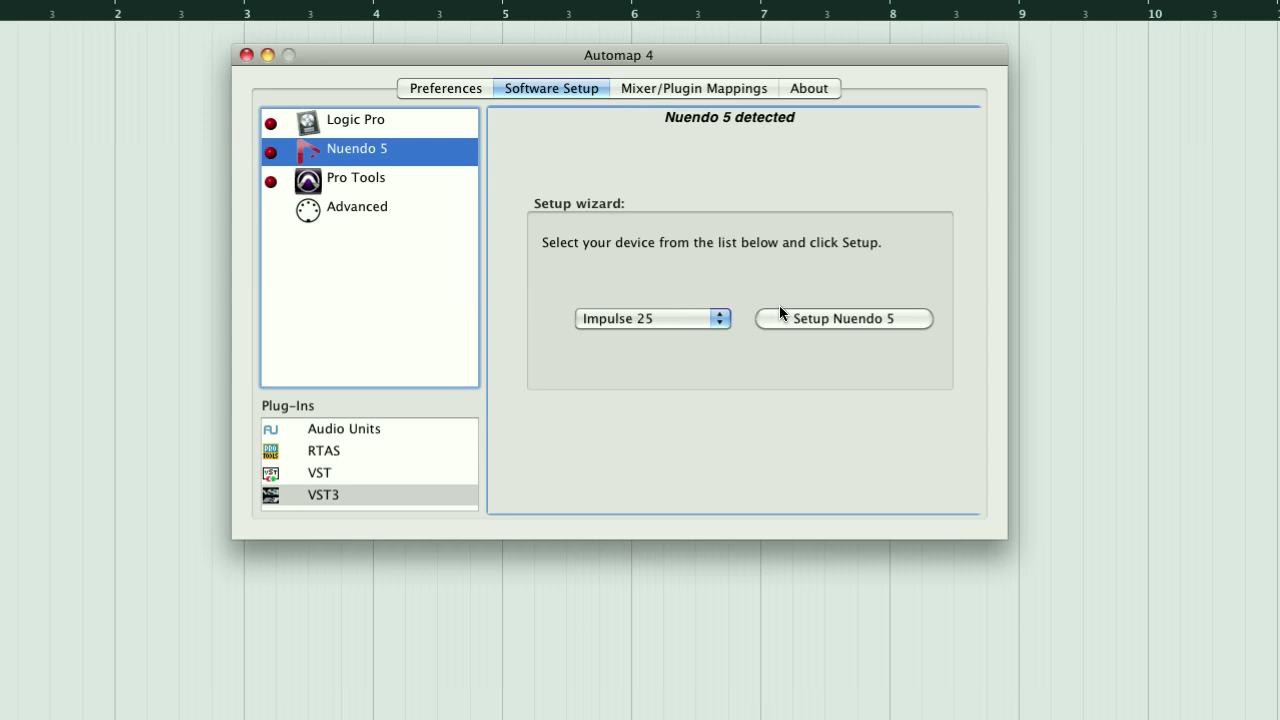
left_click(844, 318)
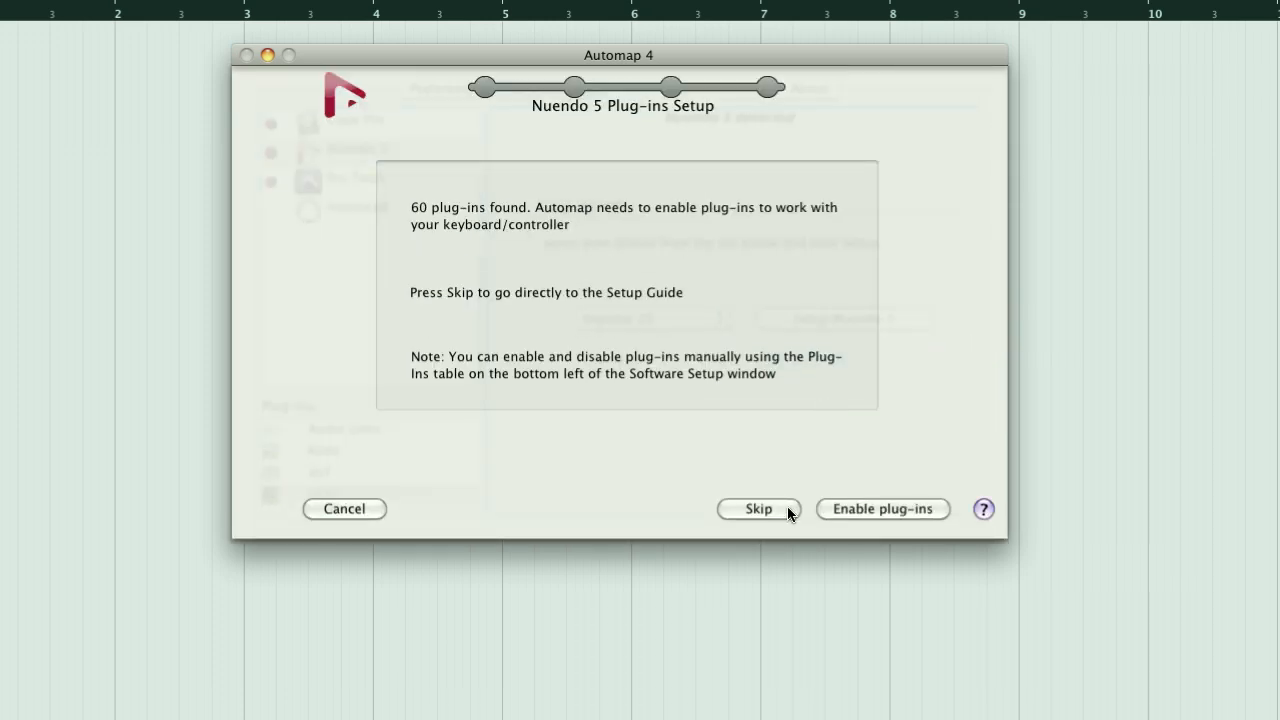
left_click(758, 510)
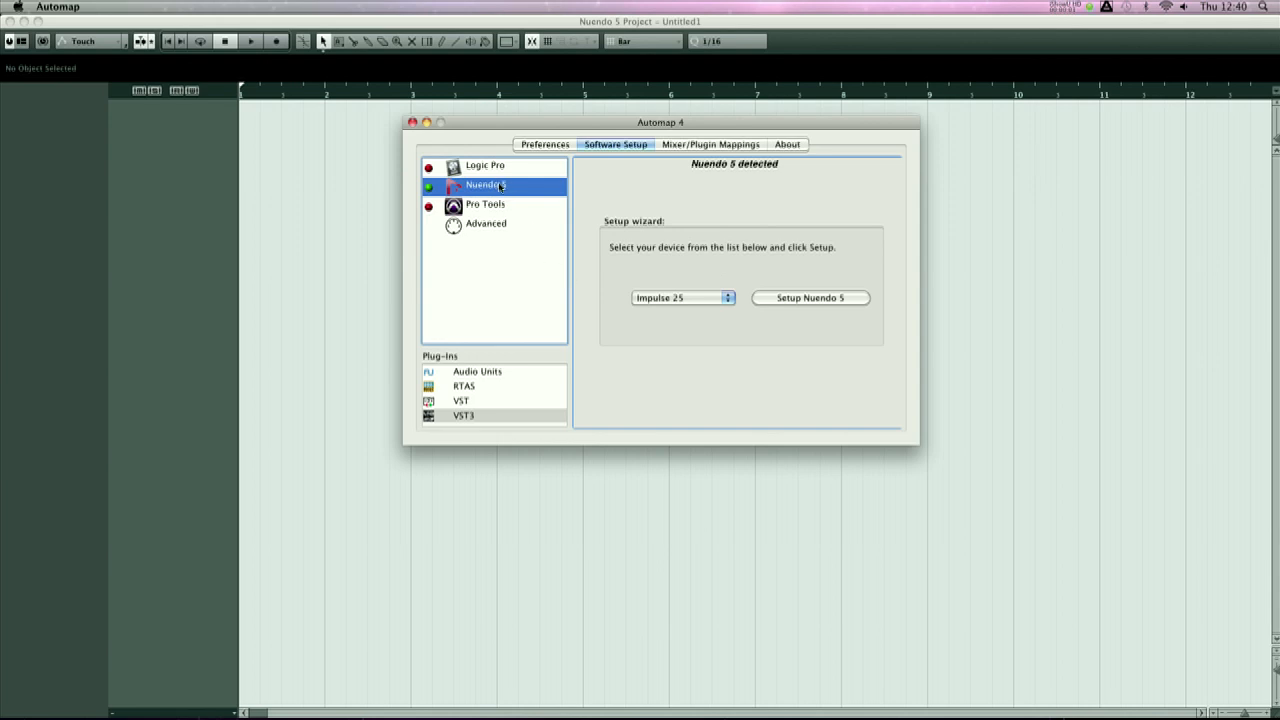
left_click(460, 400)
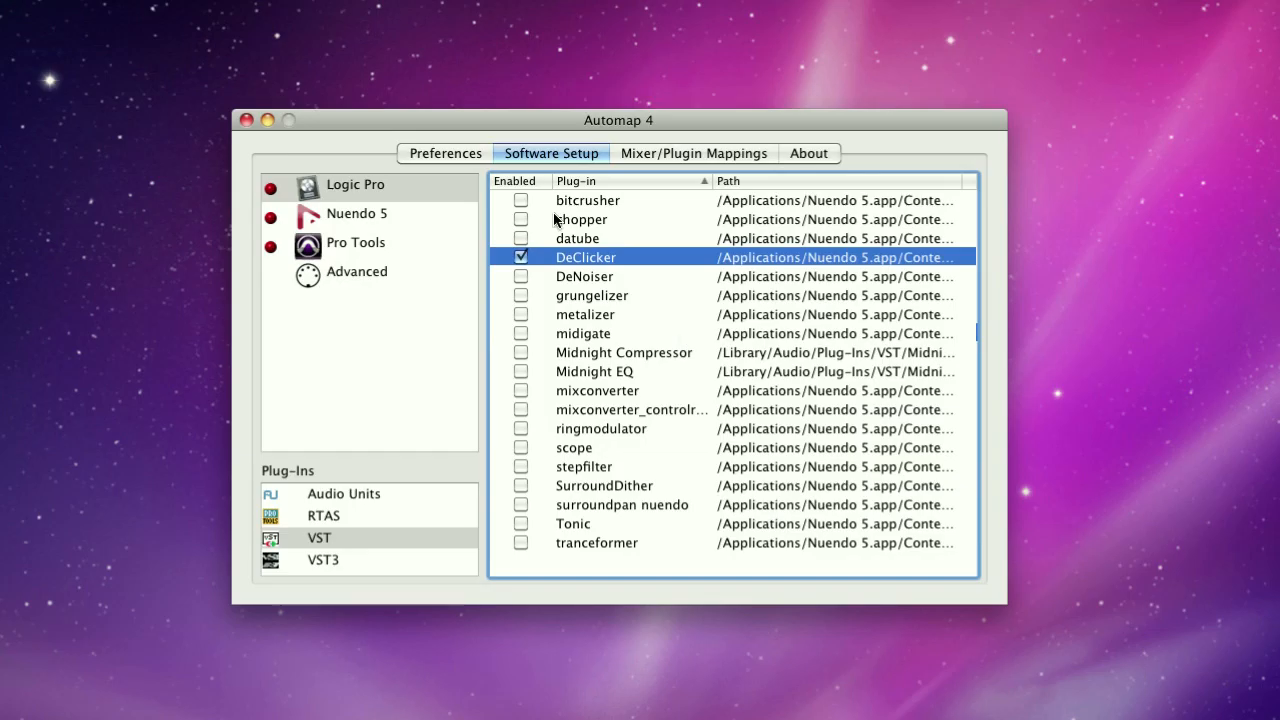
mouse_move(520, 336)
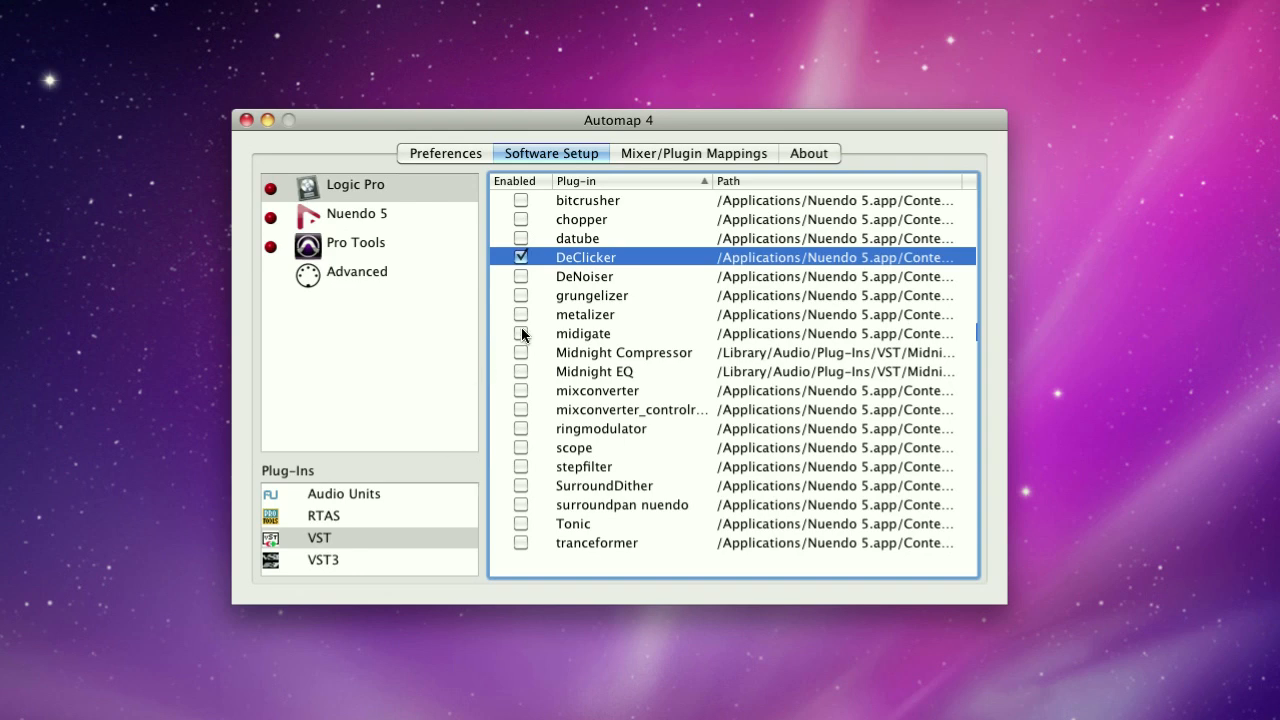